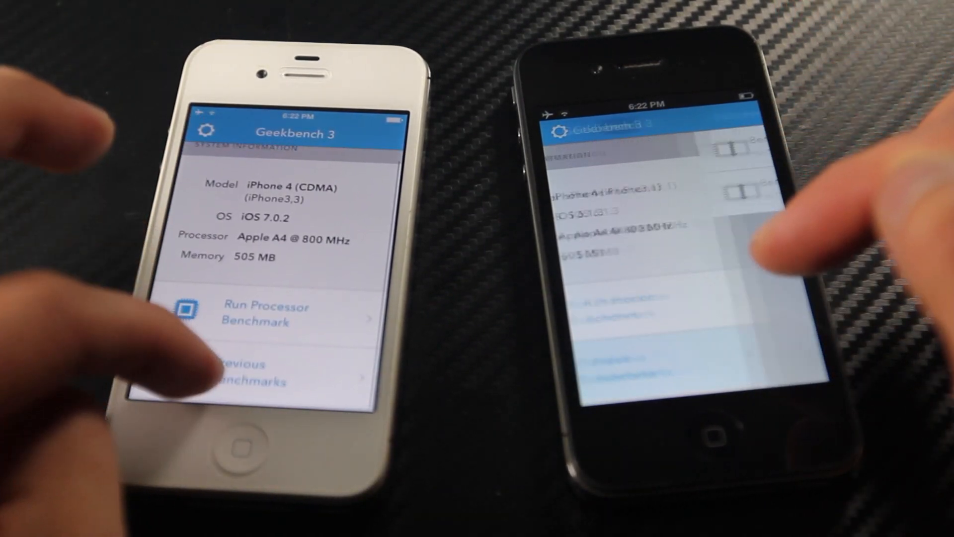
Step: View Geekbench 3 system information for the iPhone 4 (CDMA) on iOS 7.0.2
{"action": "left_click", "coordinate": [256, 371]}
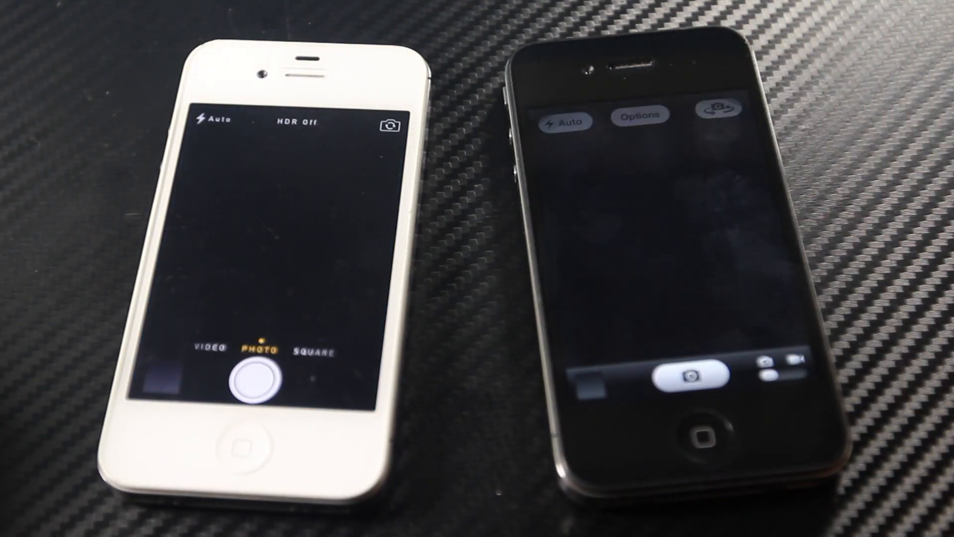
Step: Launch the Camera app from the home screen, ready in Photo mode
{"action": "left_click", "coordinate": [277, 247]}
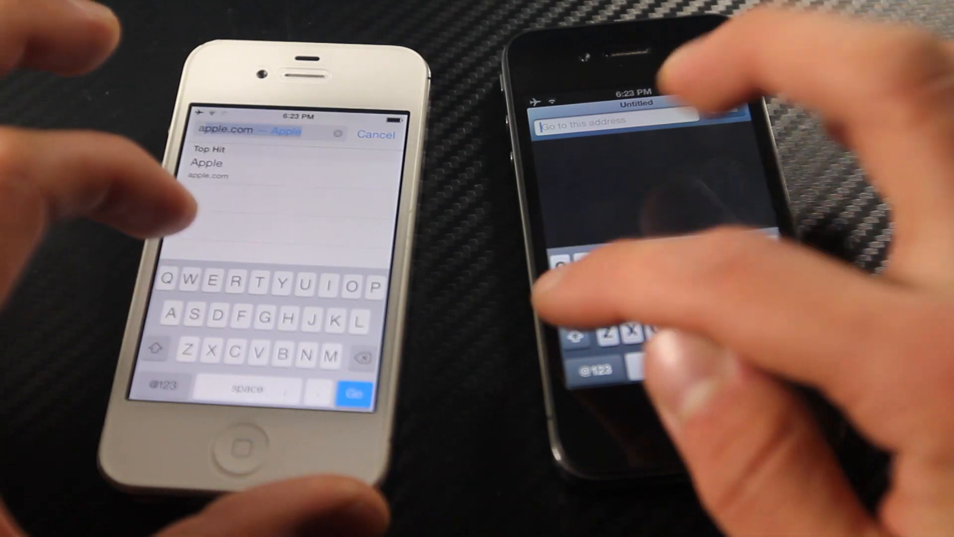
Step: Enter 'ap' in Safari's address bar and choose the suggested Apple website
{"action": "type", "text": "ap"}
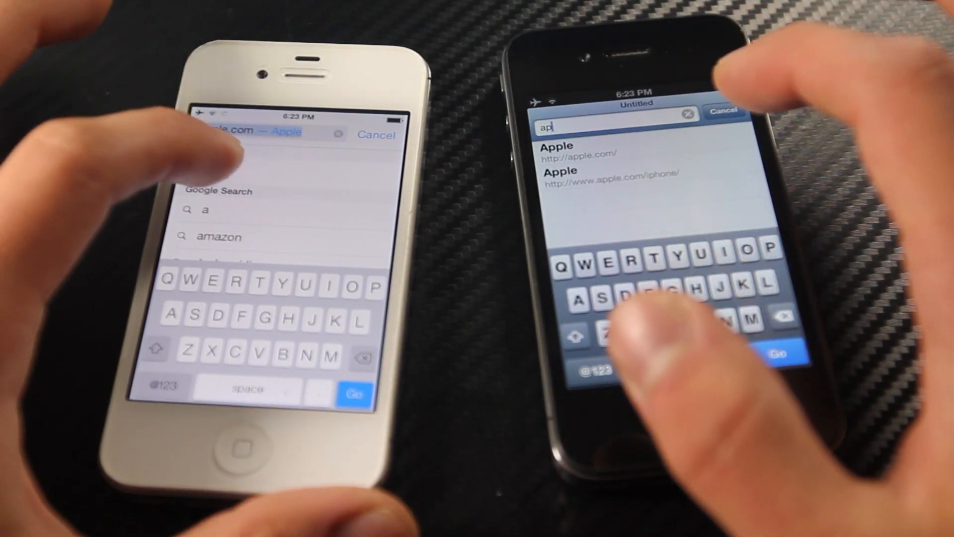
{"action": "left_click", "coordinate": [782, 353]}
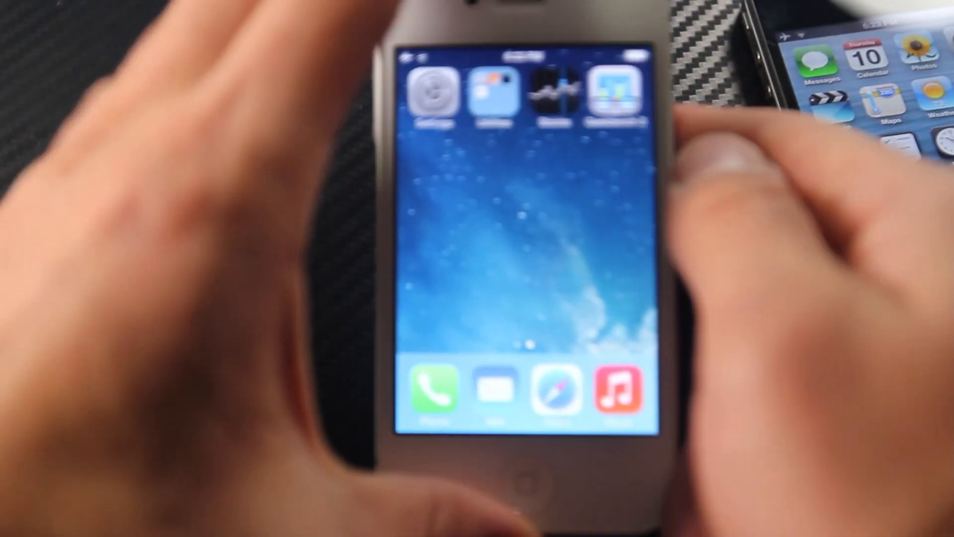
Step: Exclude Mail from Spotlight Search results under Settings > General
{"action": "left_click", "coordinate": [432, 94]}
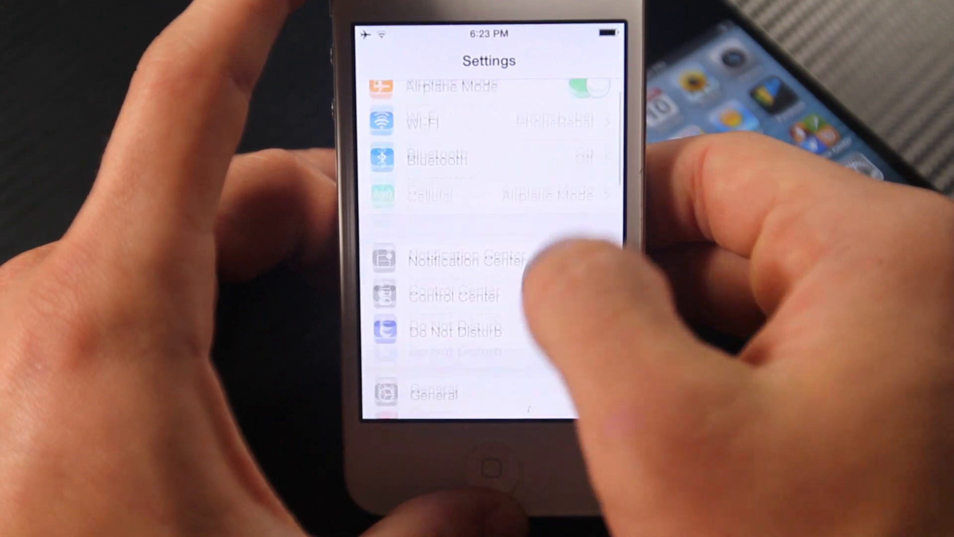
{"action": "left_click", "coordinate": [434, 393]}
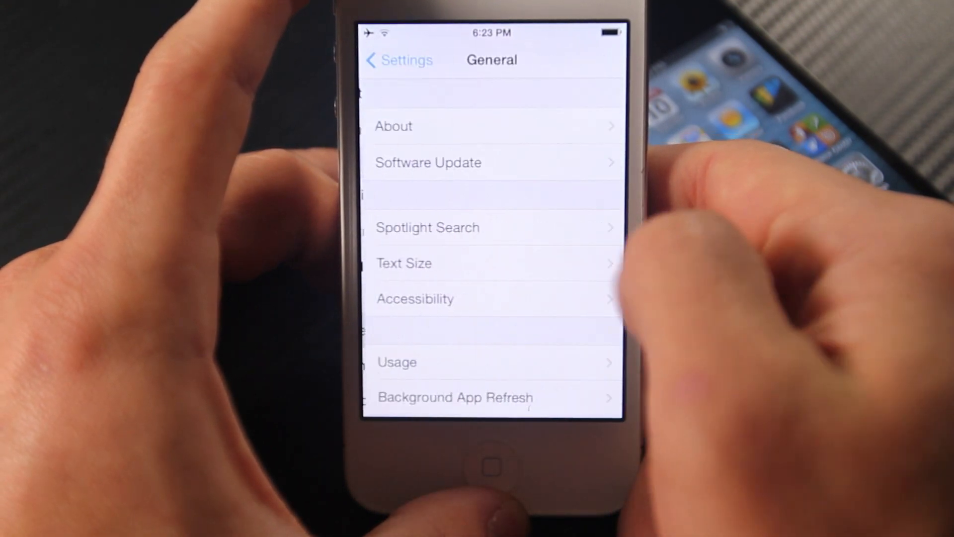
{"action": "left_click", "coordinate": [427, 226]}
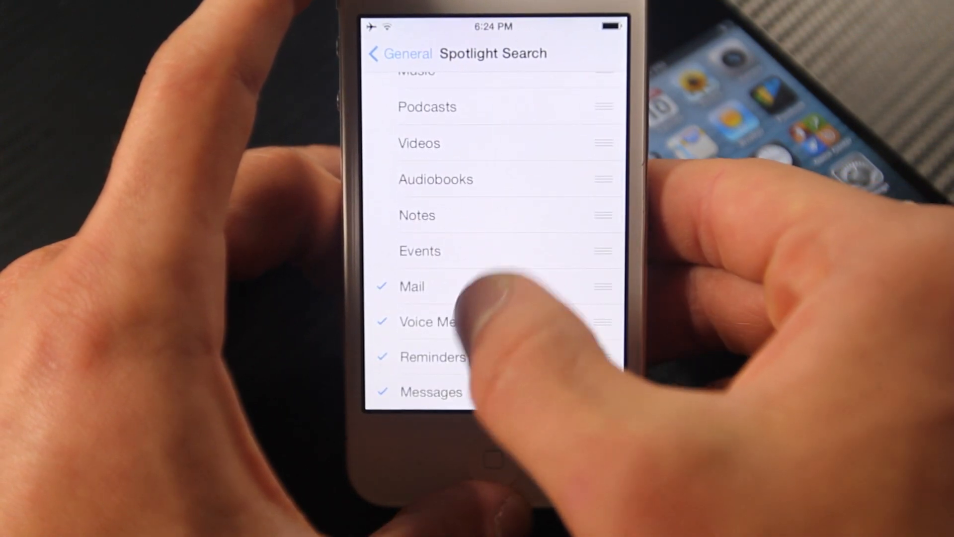
{"action": "left_click", "coordinate": [381, 53]}
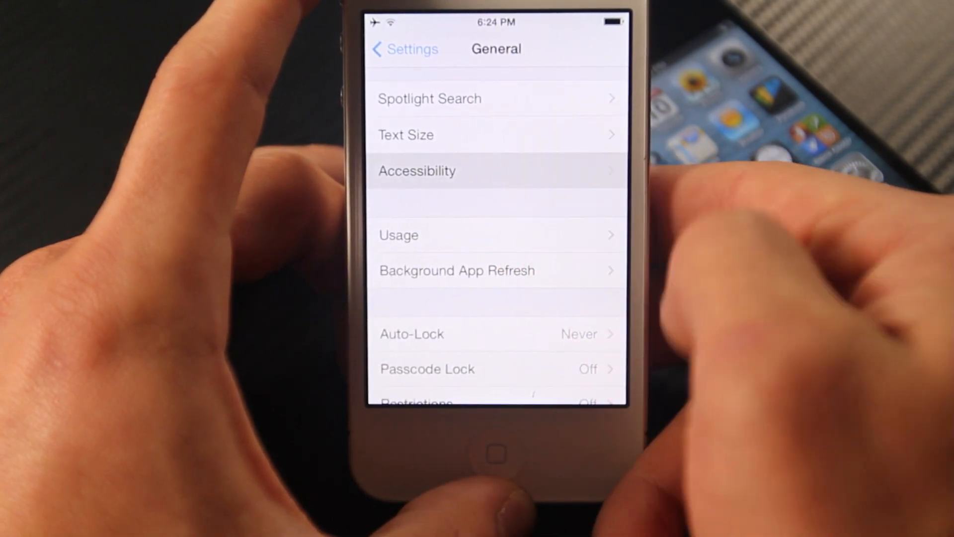
Step: Switch Increase Contrast on in Accessibility and return to General
{"action": "left_click", "coordinate": [416, 170]}
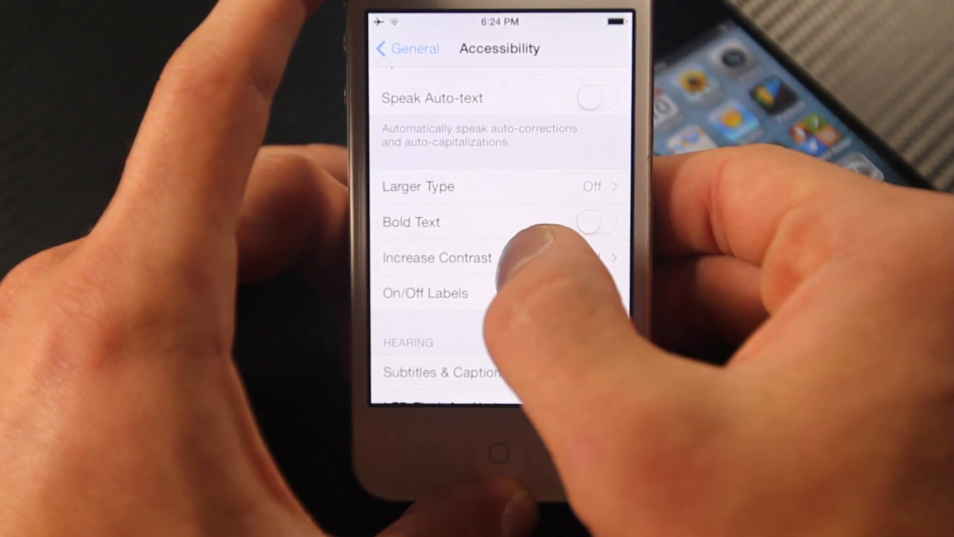
{"action": "left_click", "coordinate": [436, 257]}
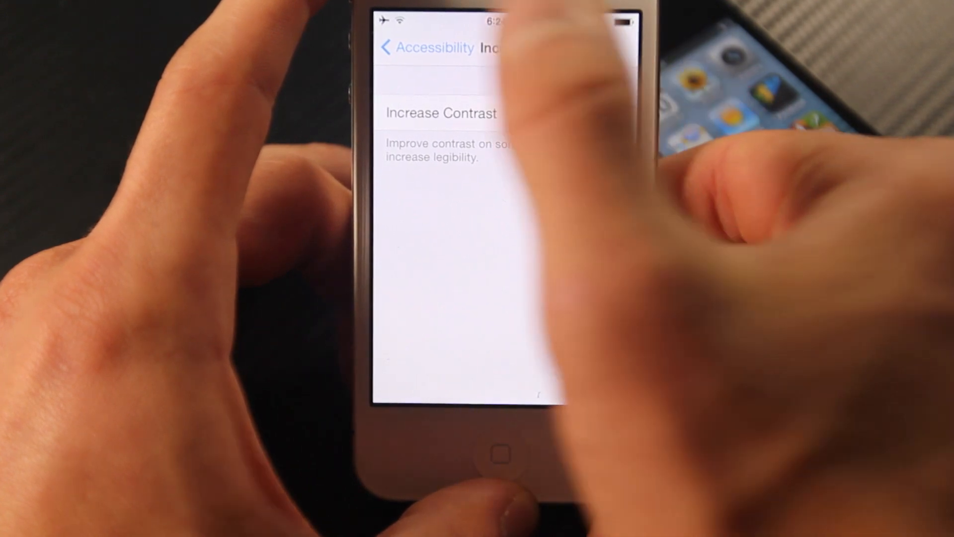
{"action": "left_click", "coordinate": [407, 48]}
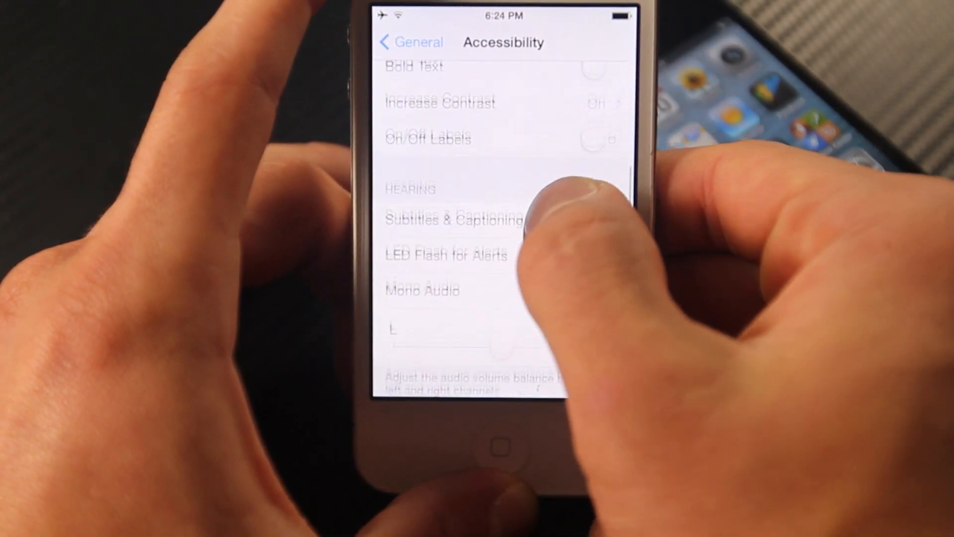
{"action": "left_click", "coordinate": [407, 41]}
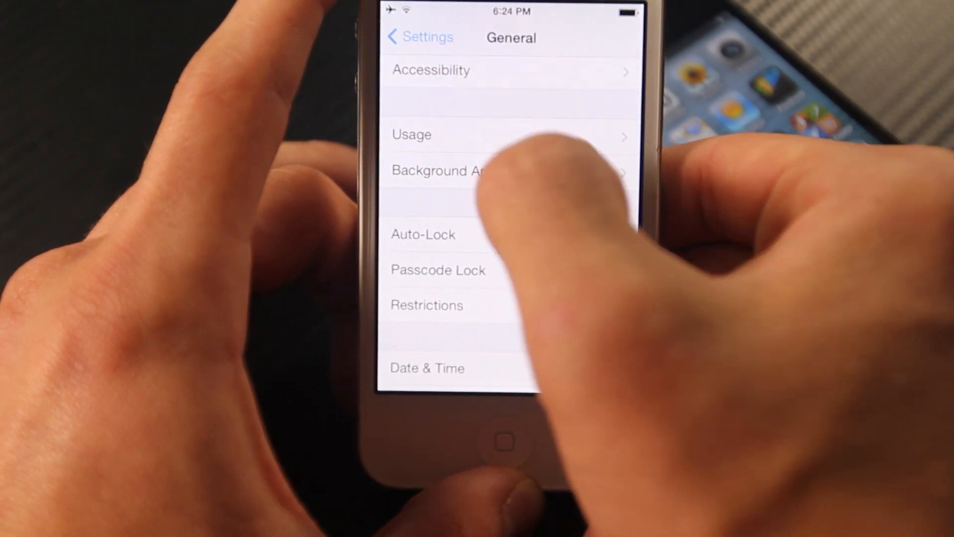
Step: Switch Background App Refresh off in General settings
{"action": "scroll", "scroll_direction": "down", "scroll_amount": 3}
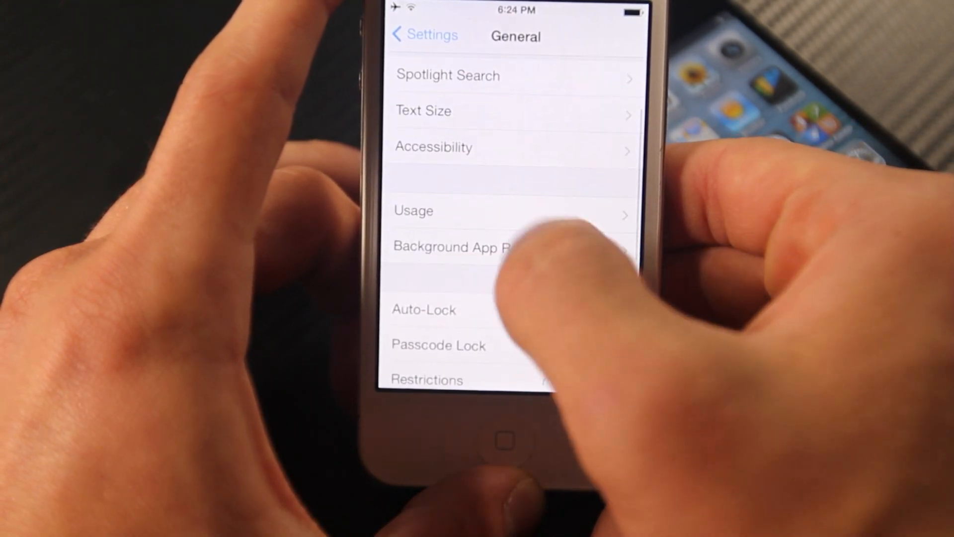
{"action": "left_click", "coordinate": [453, 247]}
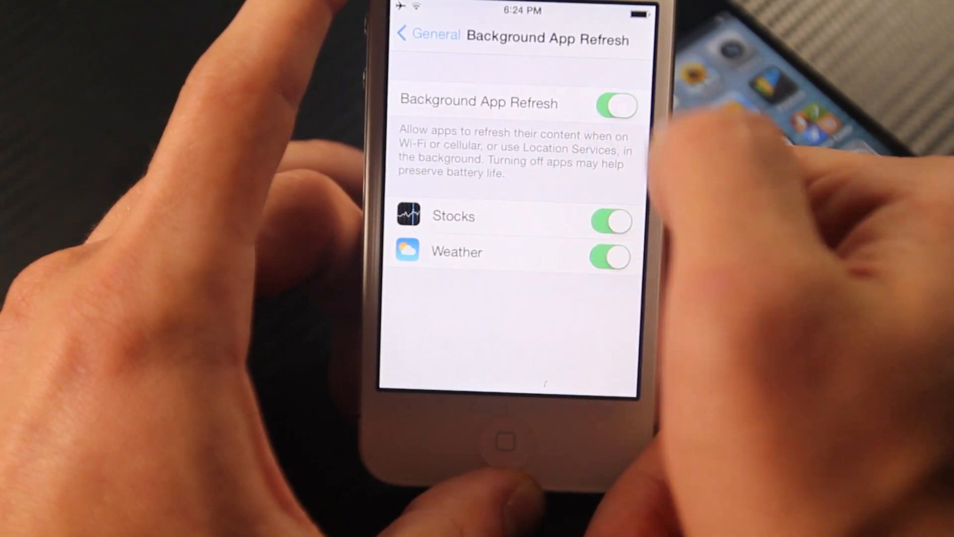
{"action": "left_click", "coordinate": [616, 104]}
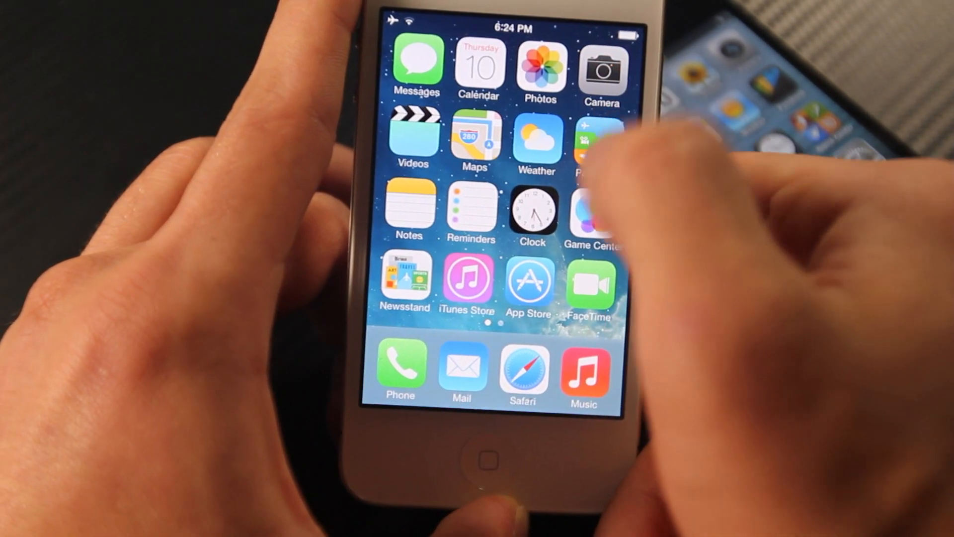
Step: Review battery usage and standby times under General > Usage, then go back to General
{"action": "left_click", "coordinate": [603, 70]}
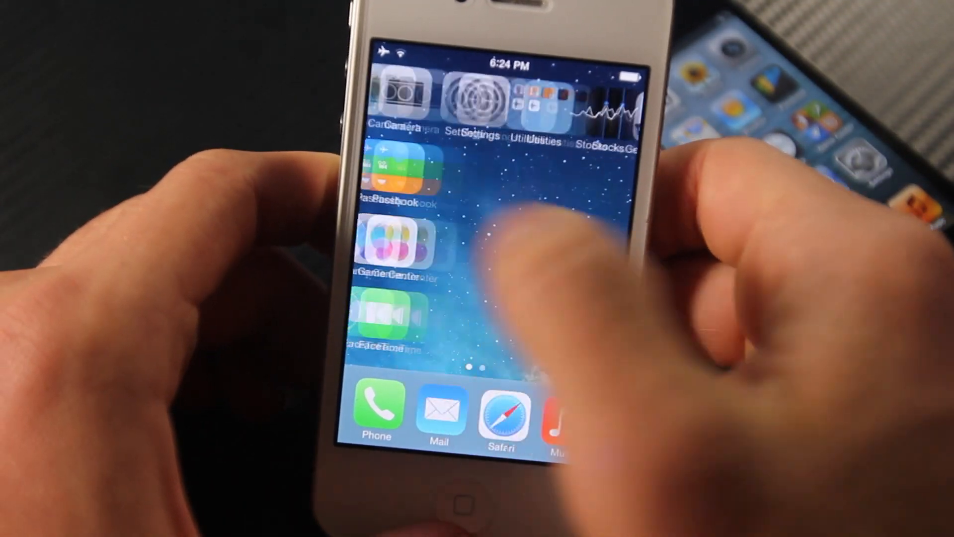
{"action": "left_click", "coordinate": [476, 101]}
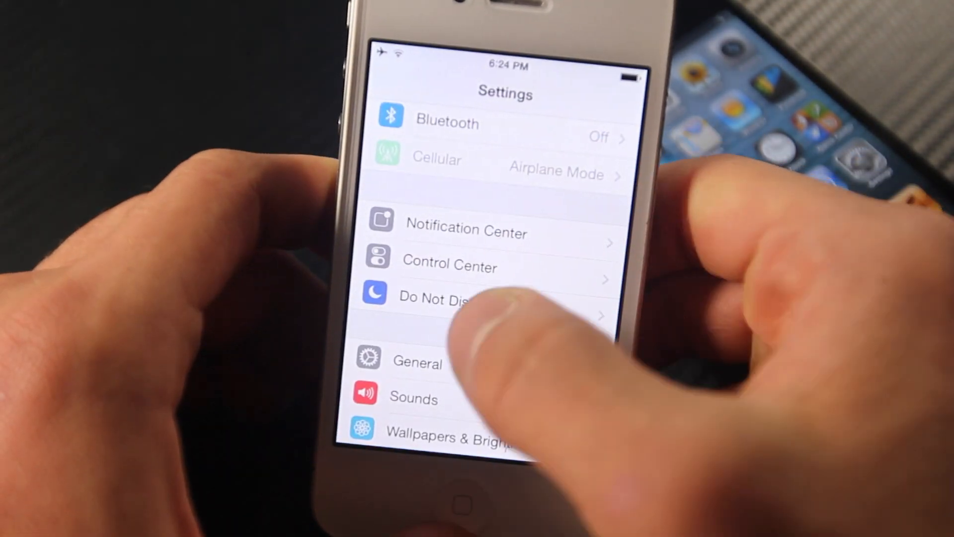
{"action": "left_click", "coordinate": [419, 364]}
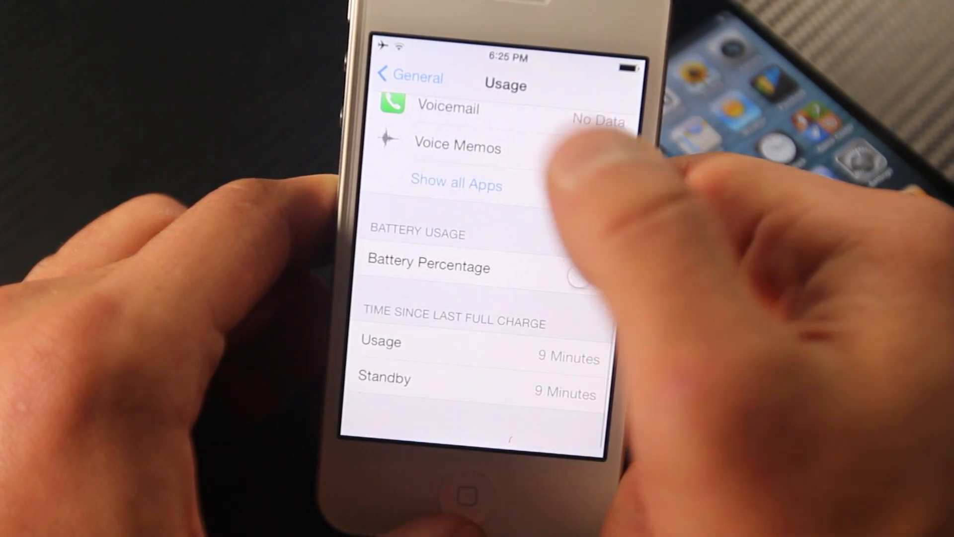
{"action": "left_click", "coordinate": [405, 76]}
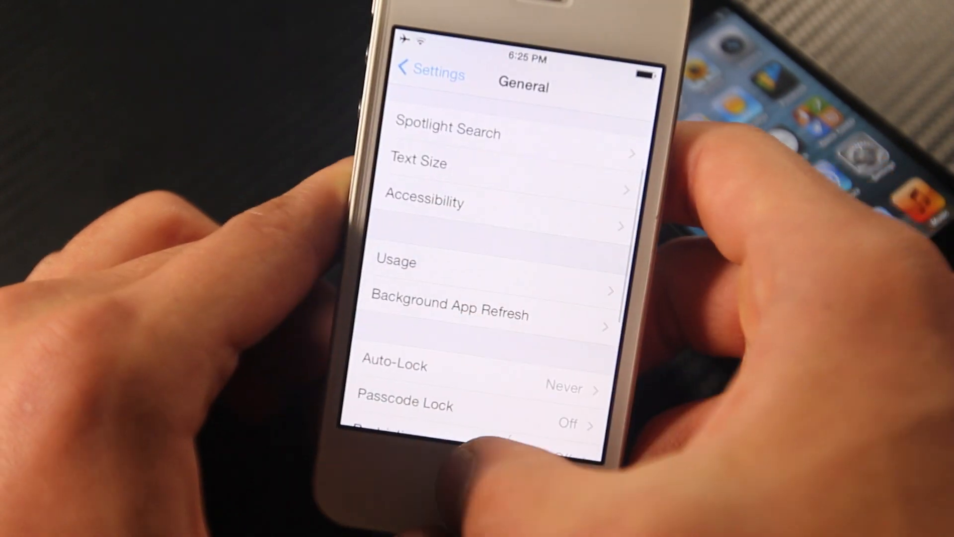